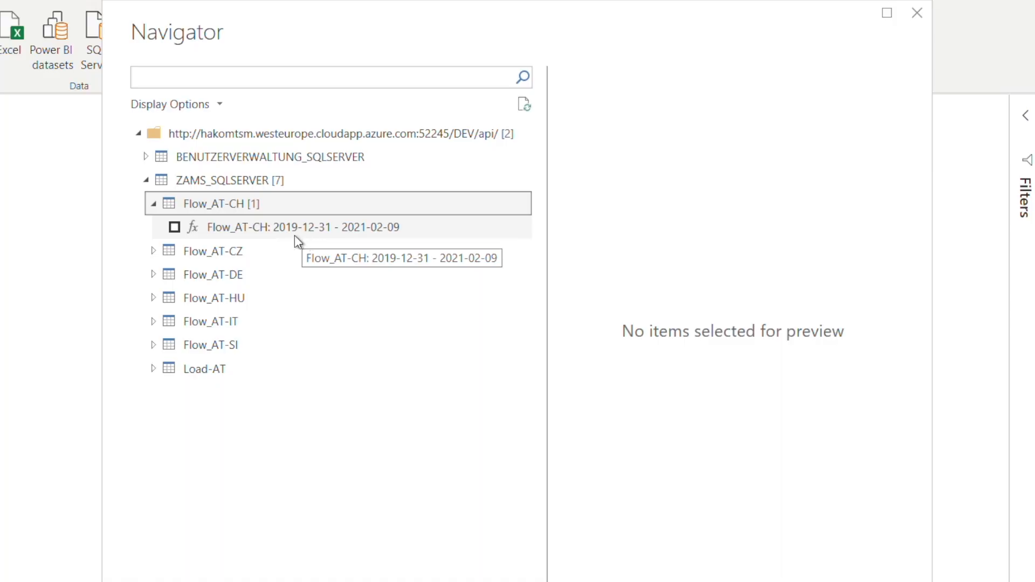
pyautogui.moveTo(400, 238)
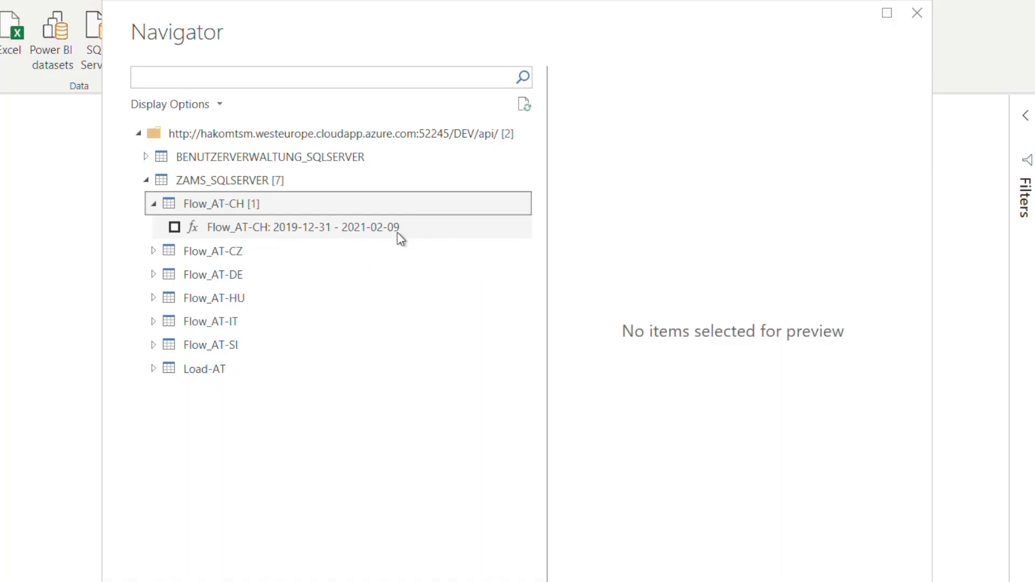
pyautogui.moveTo(304, 236)
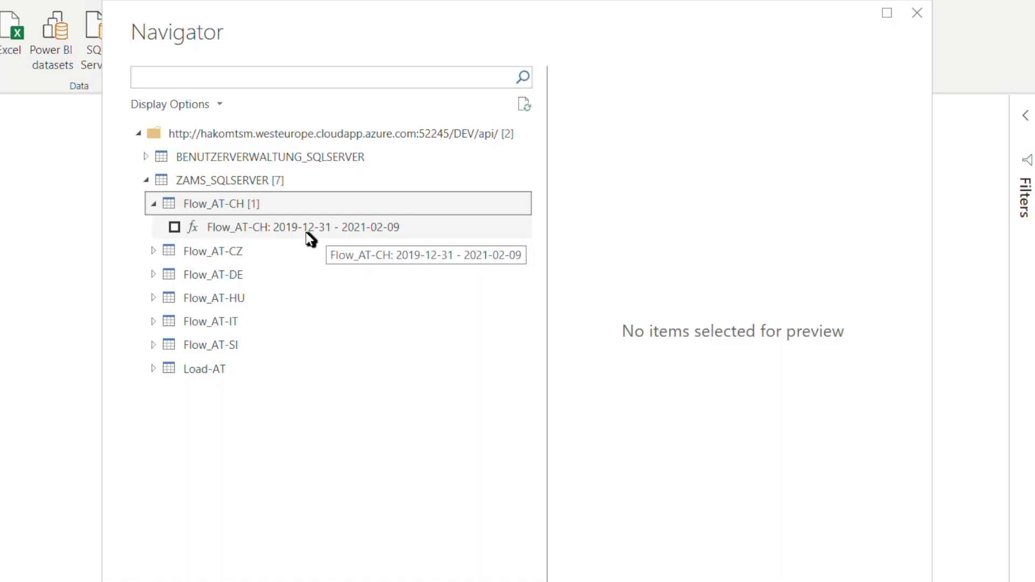
# Step: Preview the Flow_AT-CH 2019-12-31 – 2021-02-09 function, showing From, Value and Flag columns
pyautogui.click(301, 227)
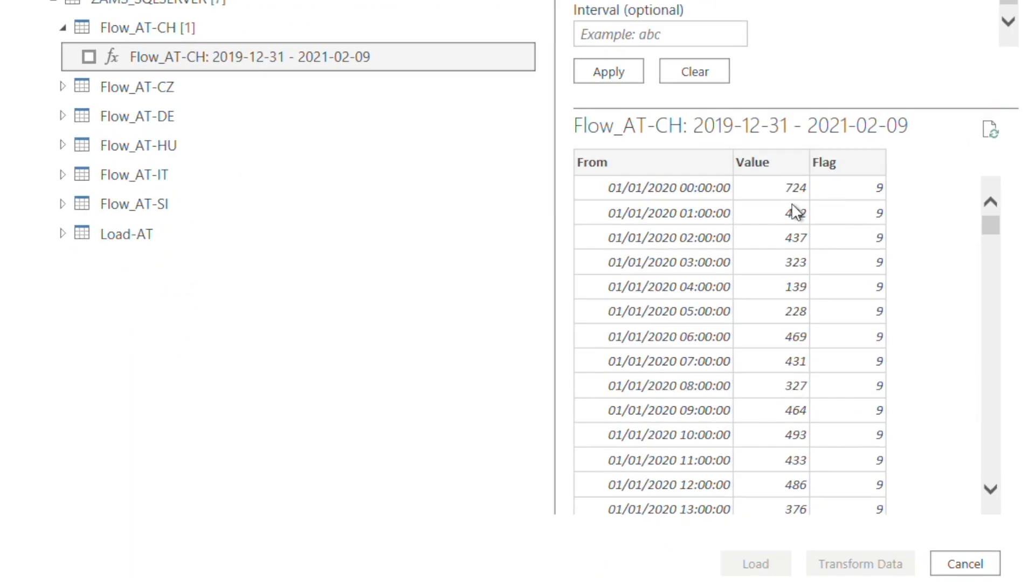